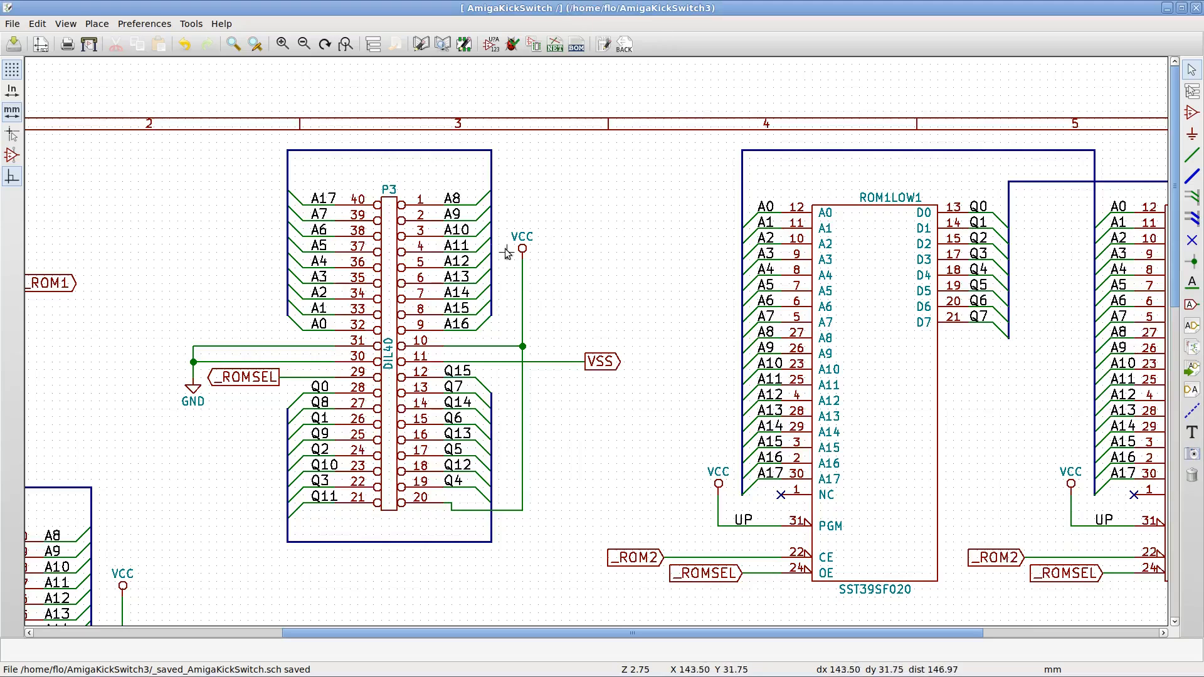
{"action": "mouse_move", "coordinate": [430, 585]}
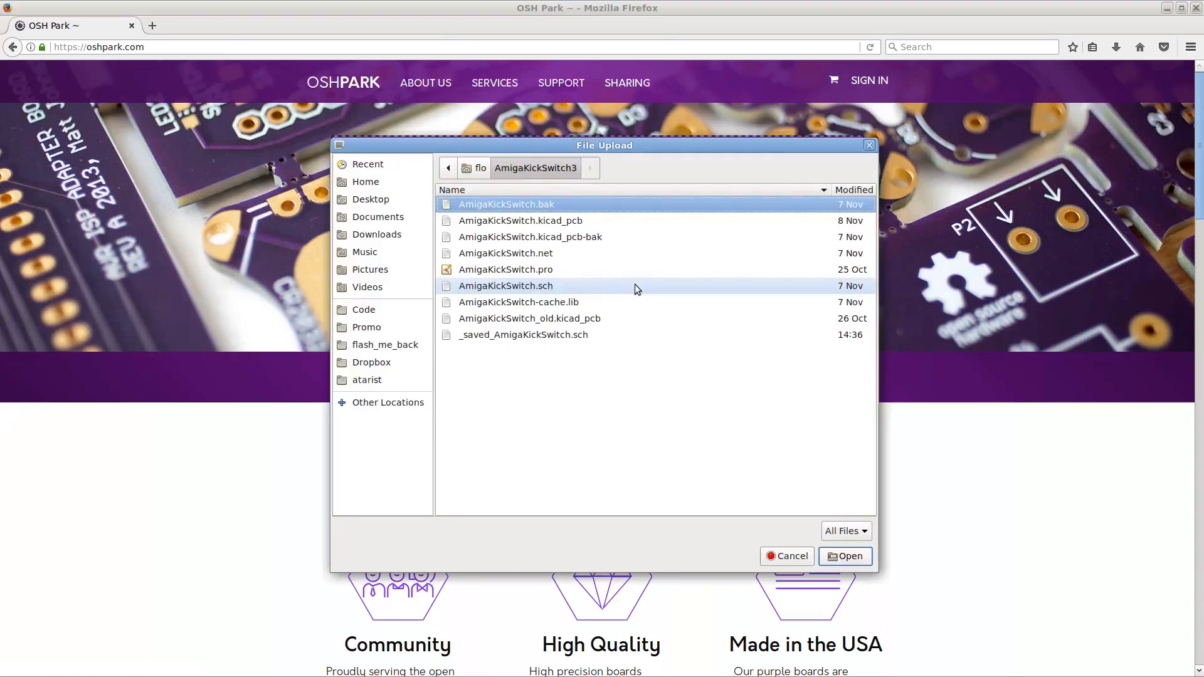
- Upload AmigaKickSwitch.kicad_pcb from the AmigaKickSwitch3 folder to OSH Park for board detection
{"action": "left_click", "coordinate": [519, 220]}
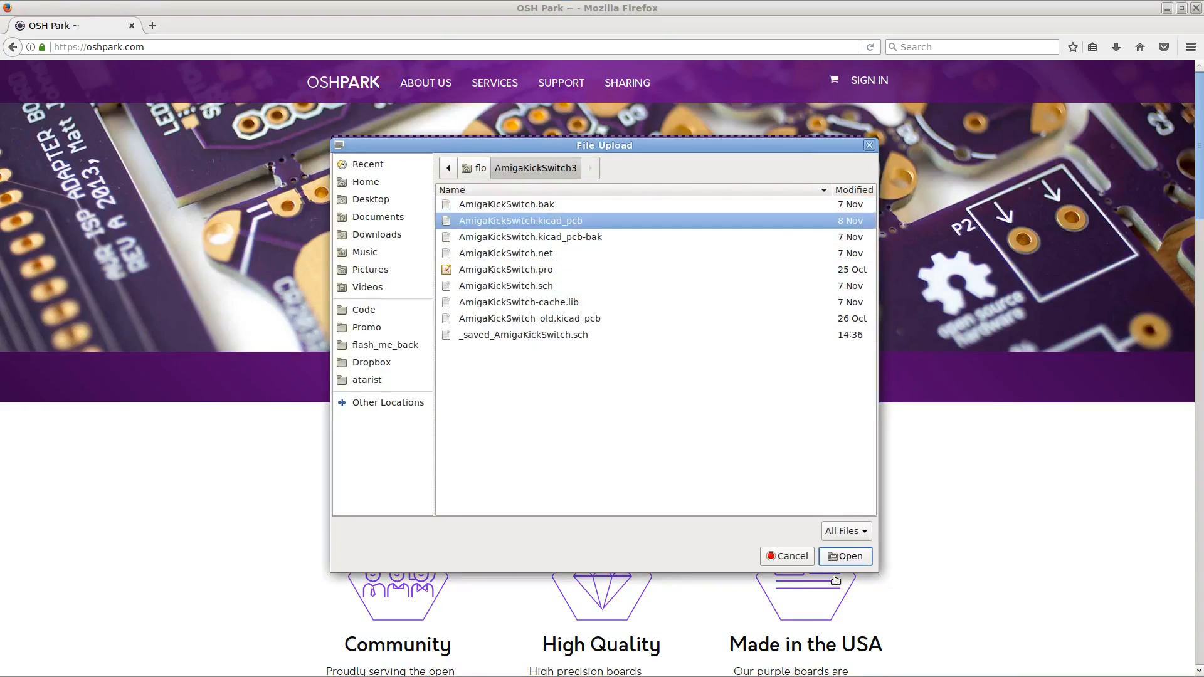
{"action": "left_click", "coordinate": [844, 556]}
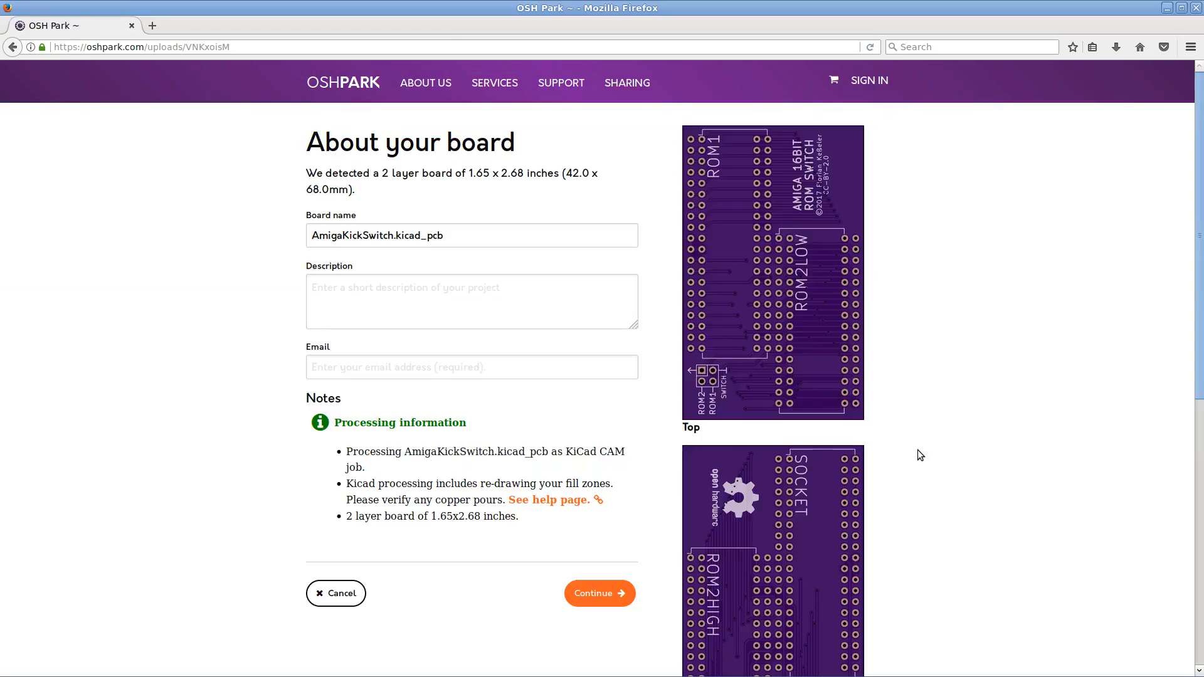
{"action": "mouse_move", "coordinate": [928, 439]}
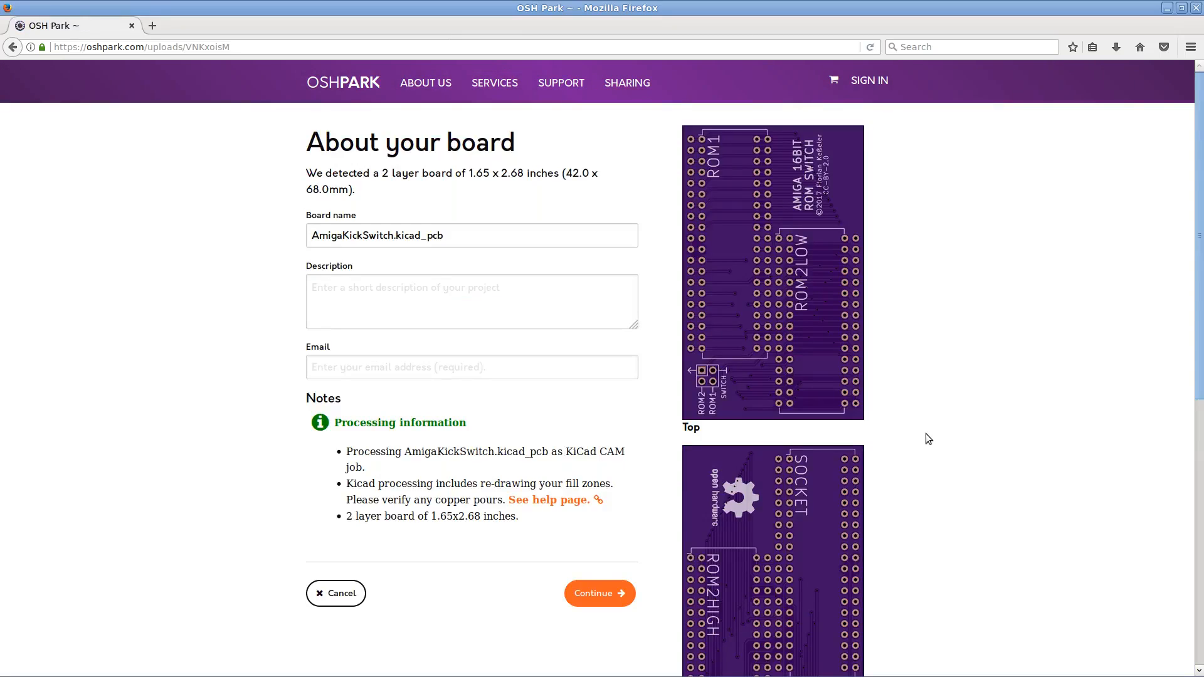